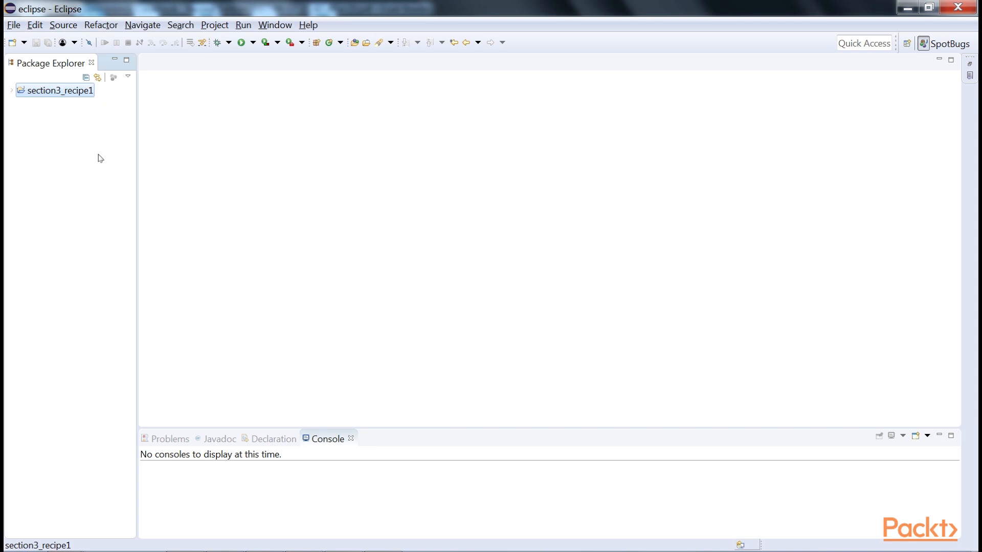
mouse_move(99, 95)
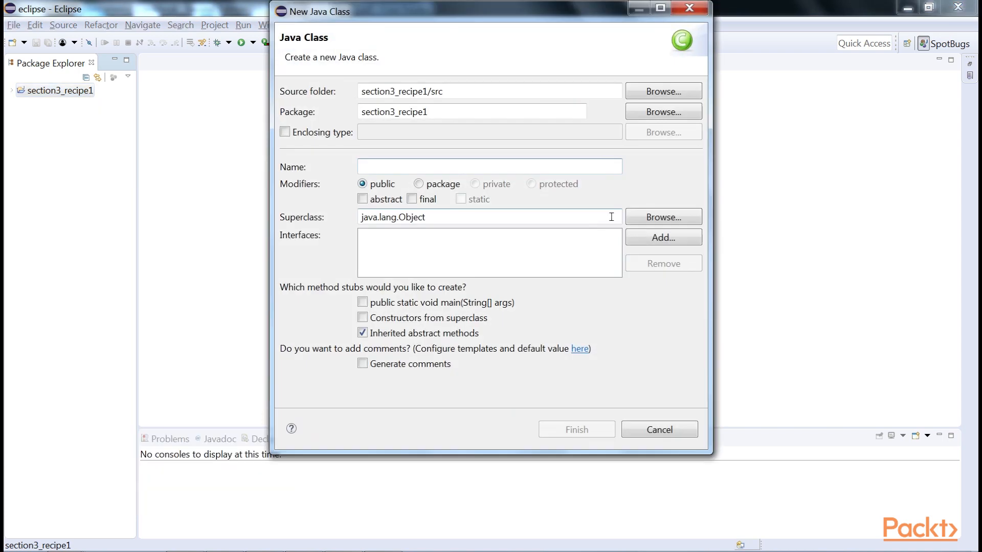
- Declare TaskAtomic implements Runnable with a private final AtomicInteger number initialised in the constructor
left_click(575, 429)
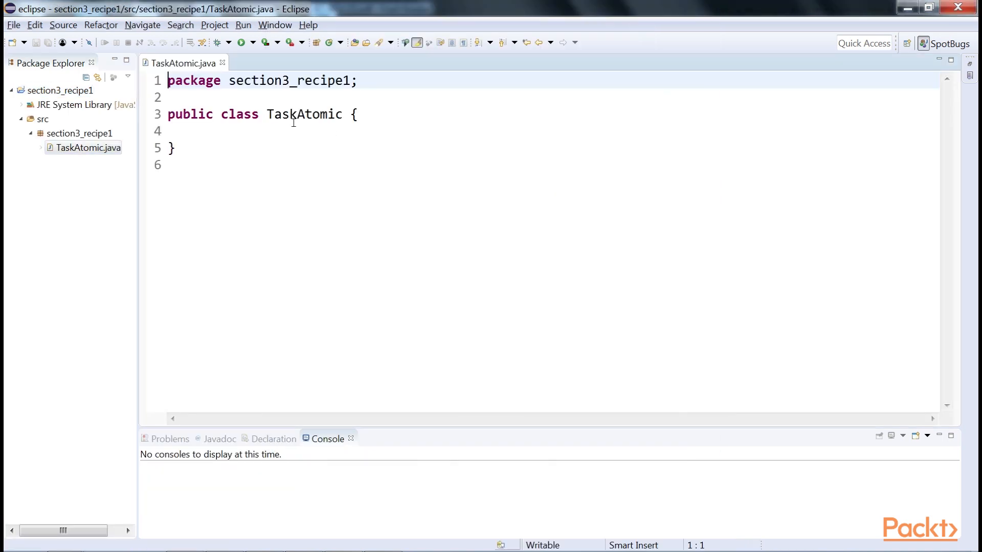
type("implements Runna")
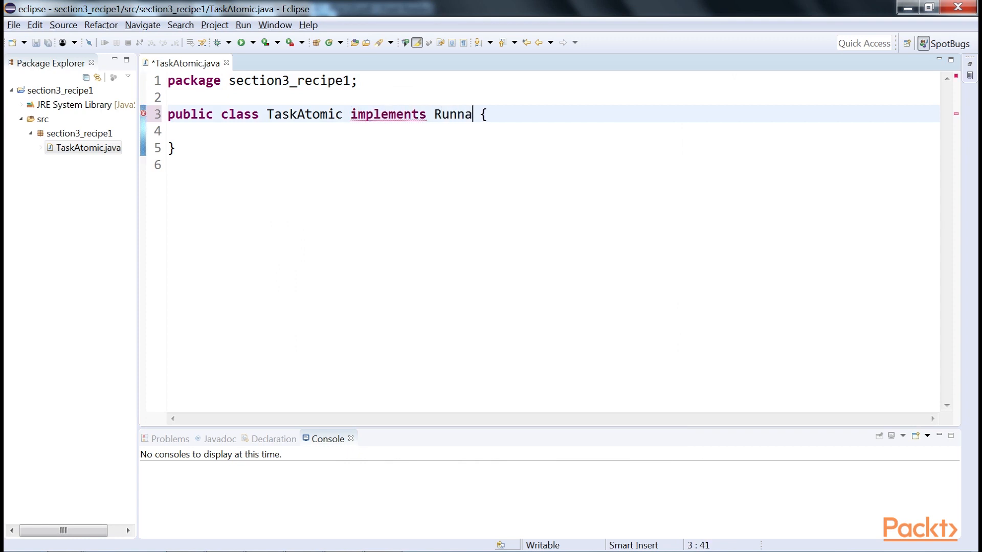
type("ble")
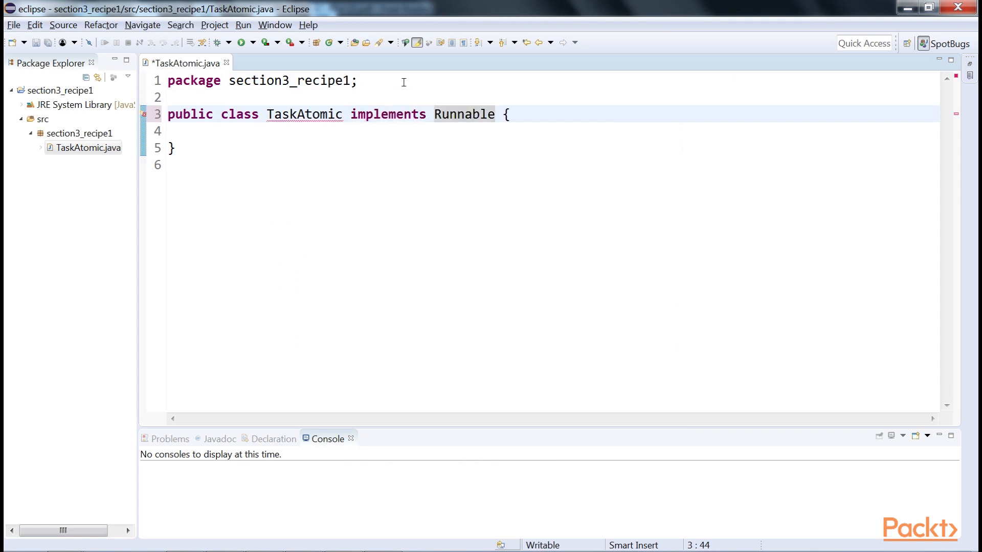
type("import java.util.concurrent.atomic.AtomicInteger;")
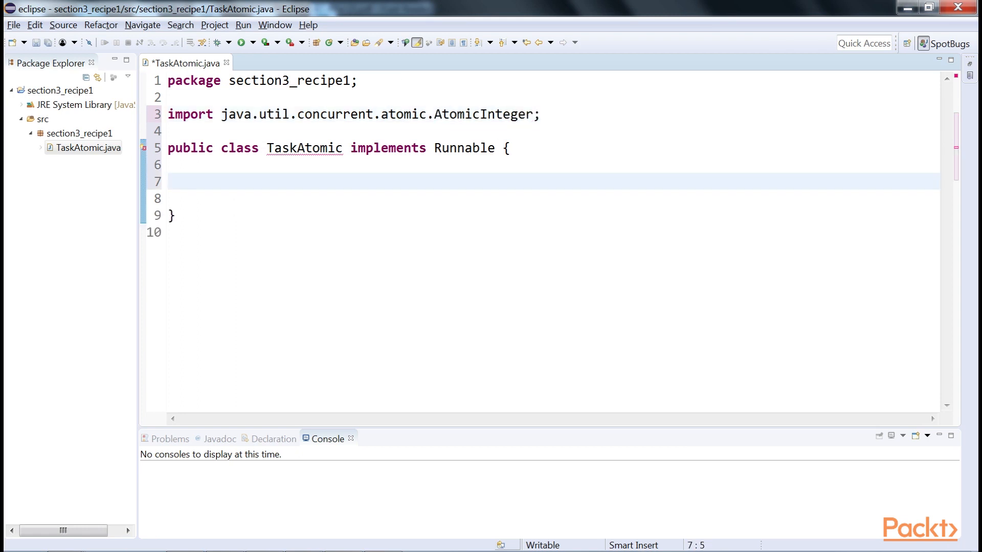
type("private final AtomicInteger number;")
type("public TaskAtomic() {")
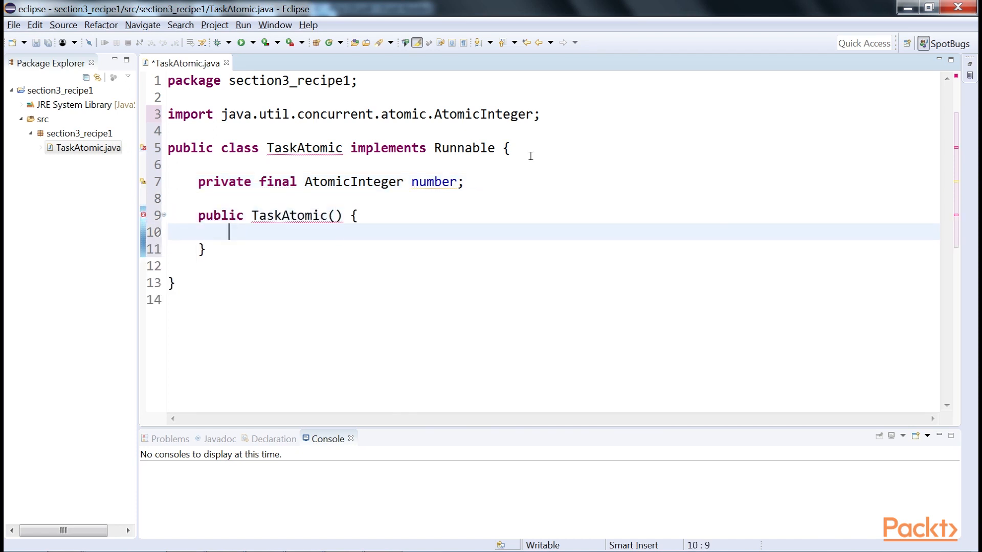
type("this.number=new AtomicInteger();")
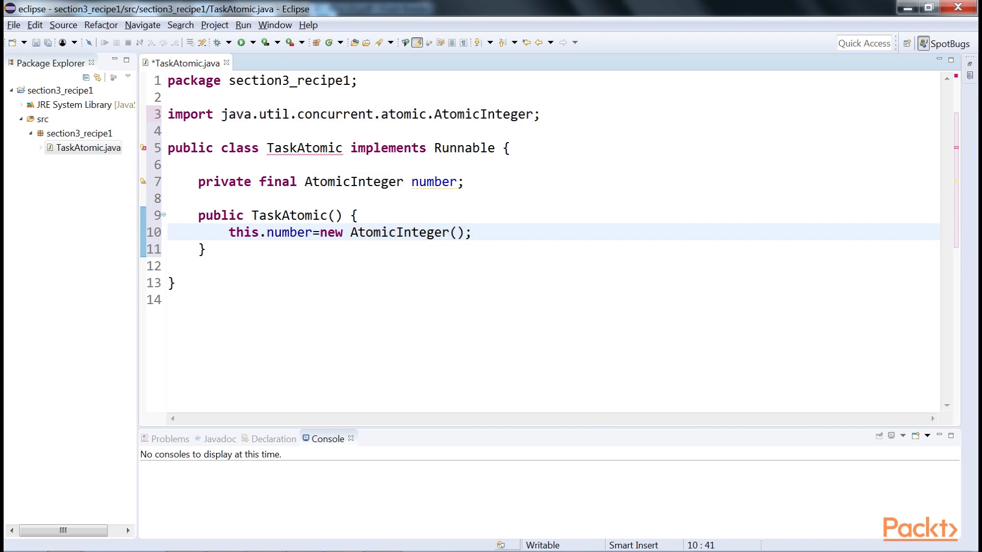
type("@Ov")
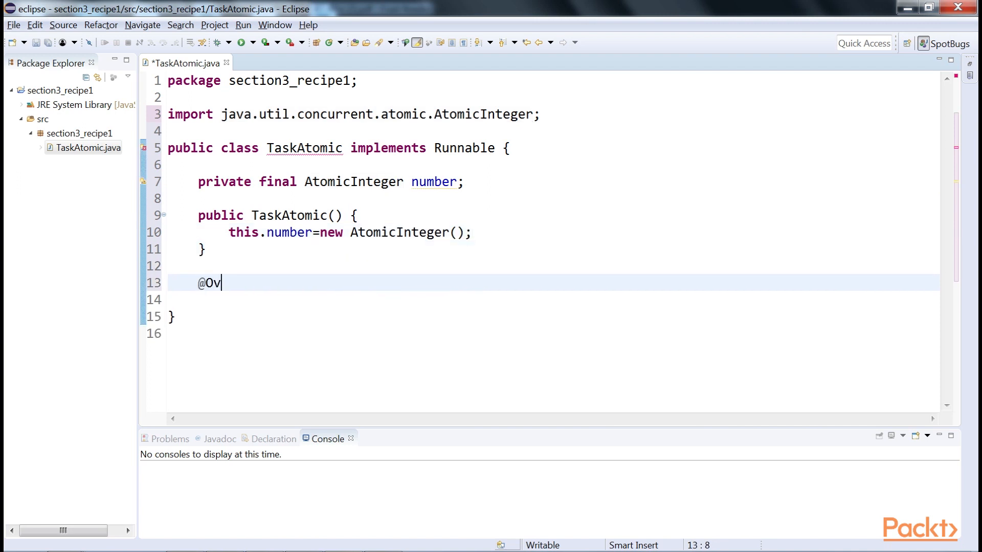
type("Override")
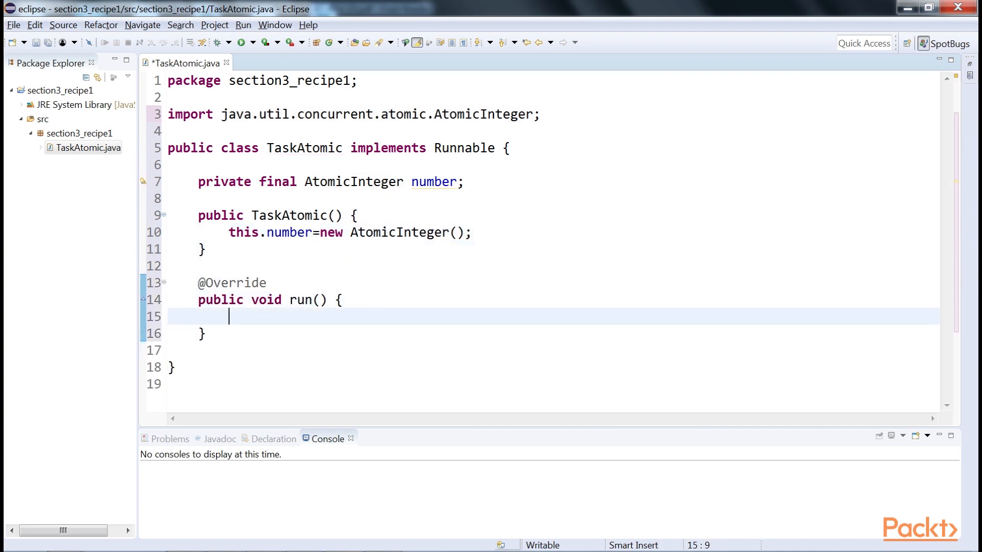
type("for(int i=0; i<1000000)")
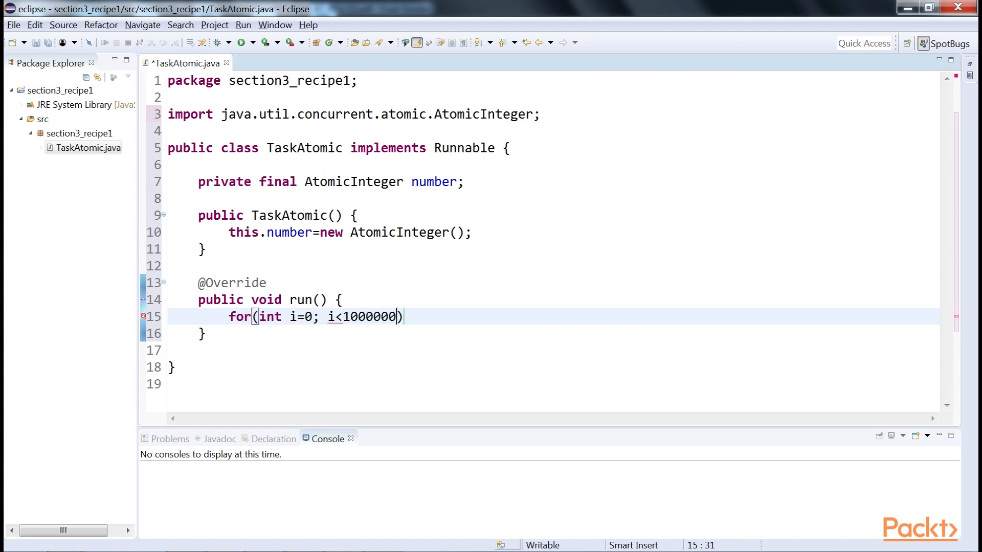
type("; i++) {")
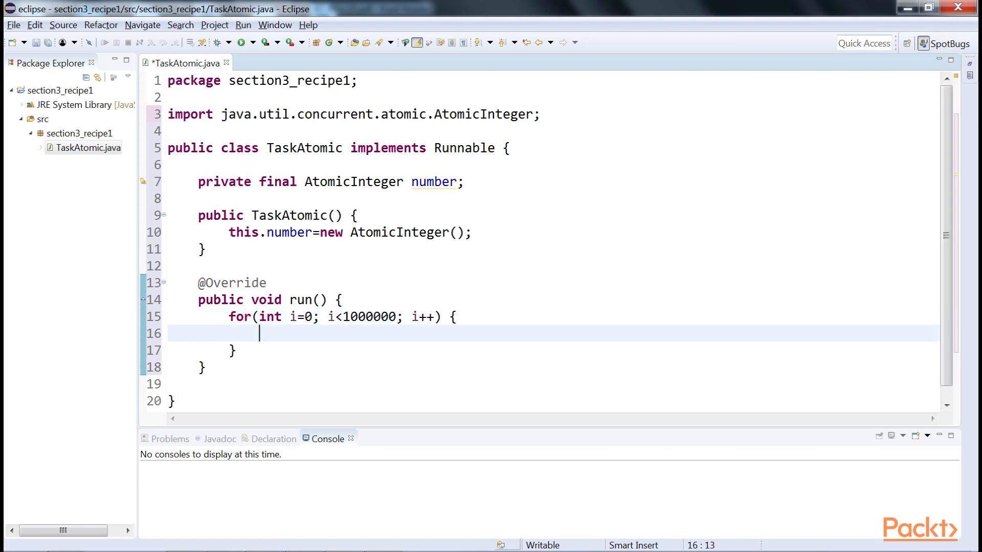
type("number.set(i);")
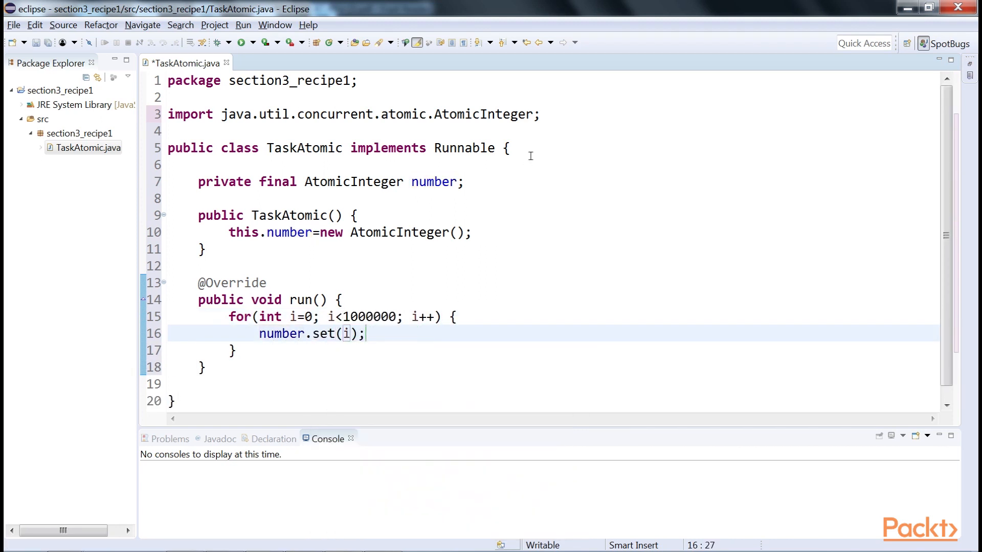
key("ctrl+s")
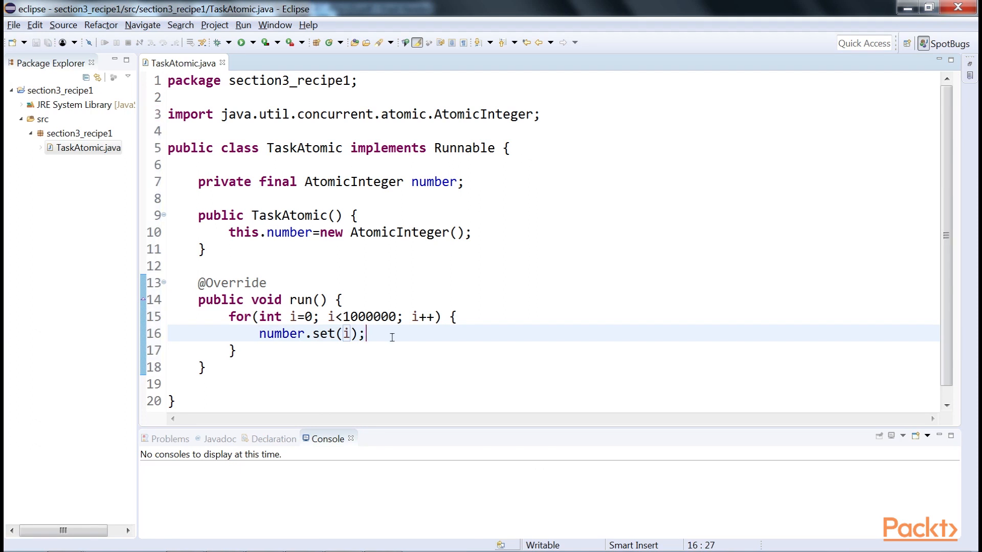
- Create TaskLock with int number and Lock lock fields, the constructor assigning new ReentrantLock()
right_click(50, 90)
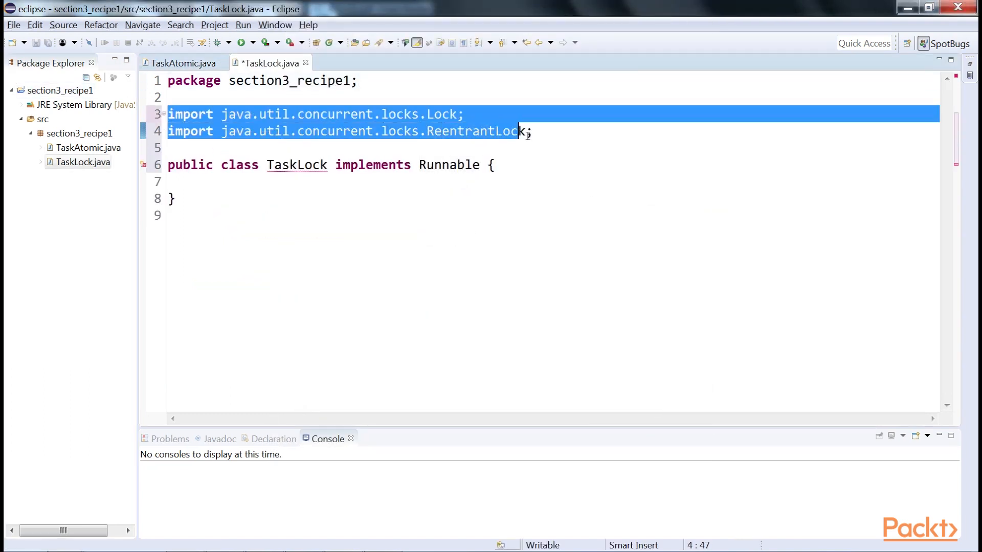
left_click(517, 165)
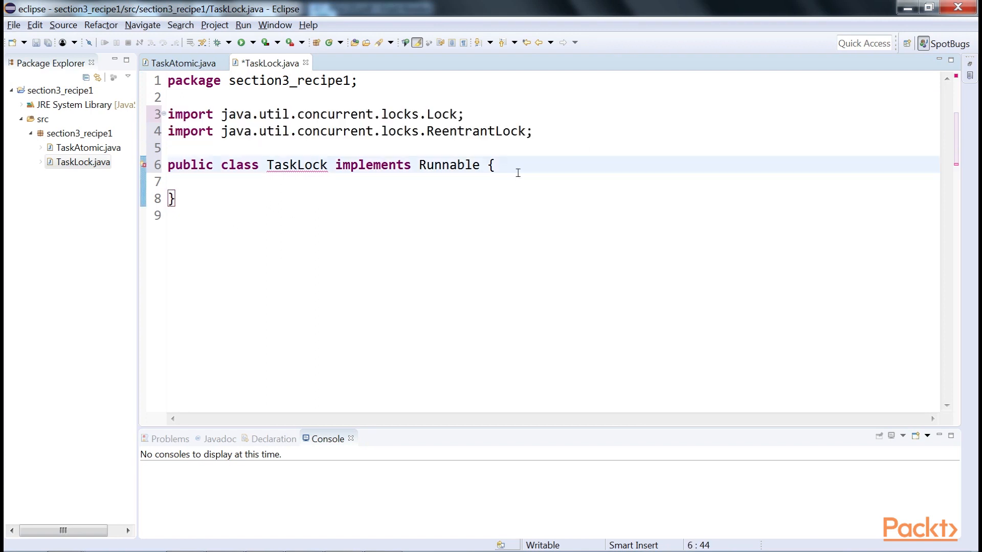
type("private int")
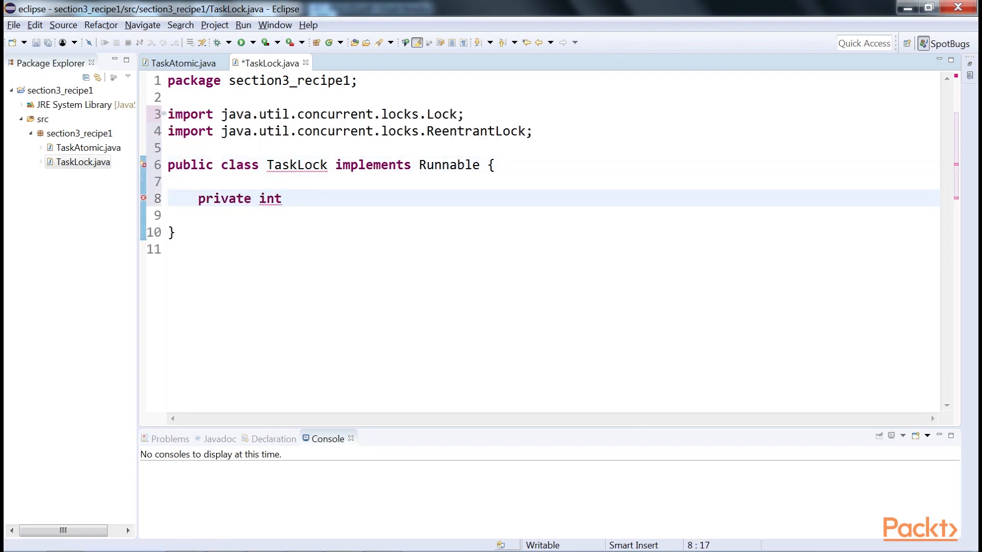
type("number;")
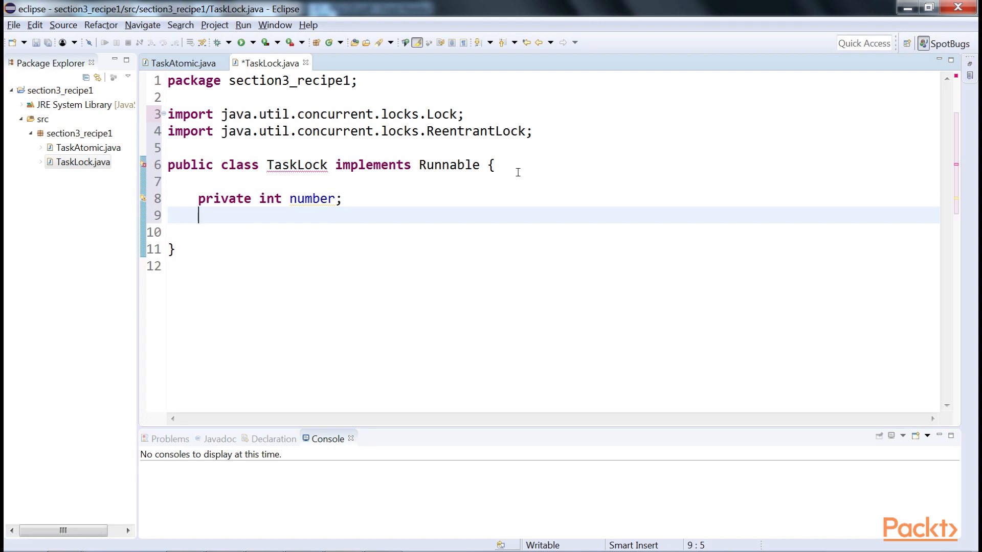
type("private Lock lock;")
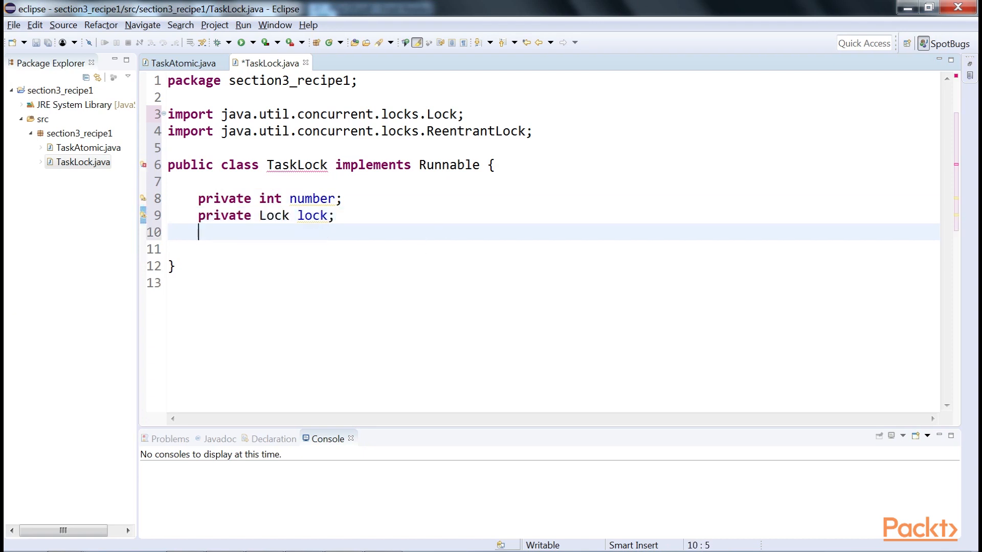
key("Return")
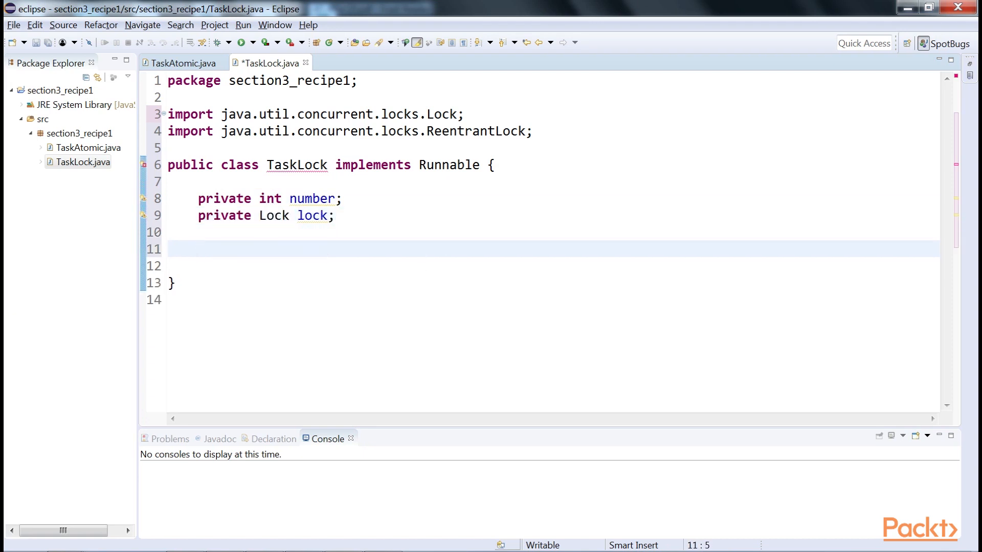
type("public TaskLock() {")
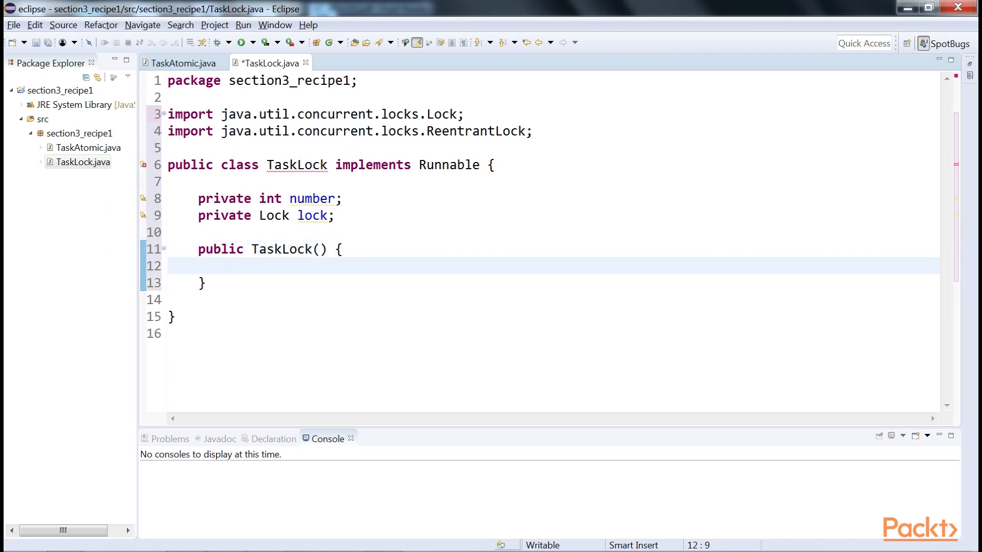
type("this.lock=new ReentrantLock();")
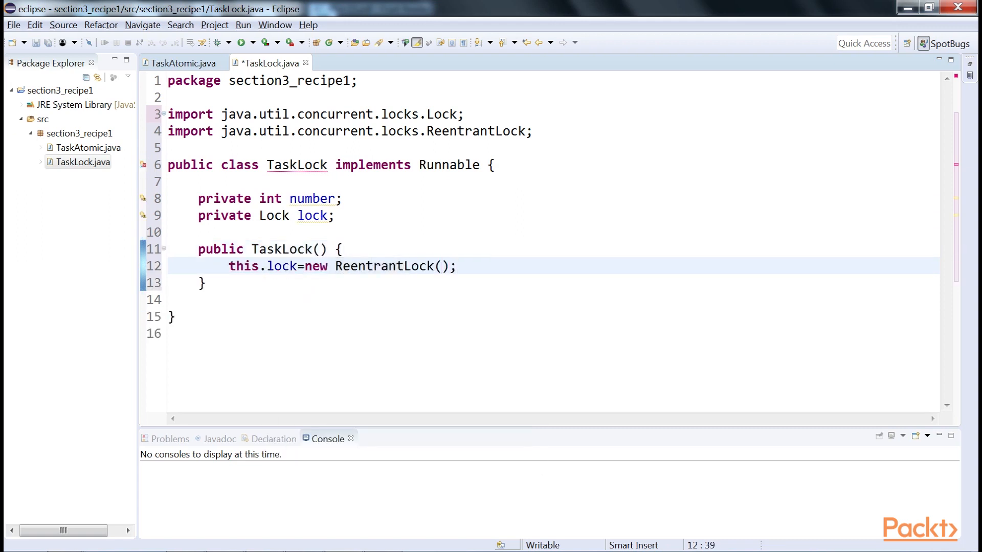
type("@Override")
type("loc")
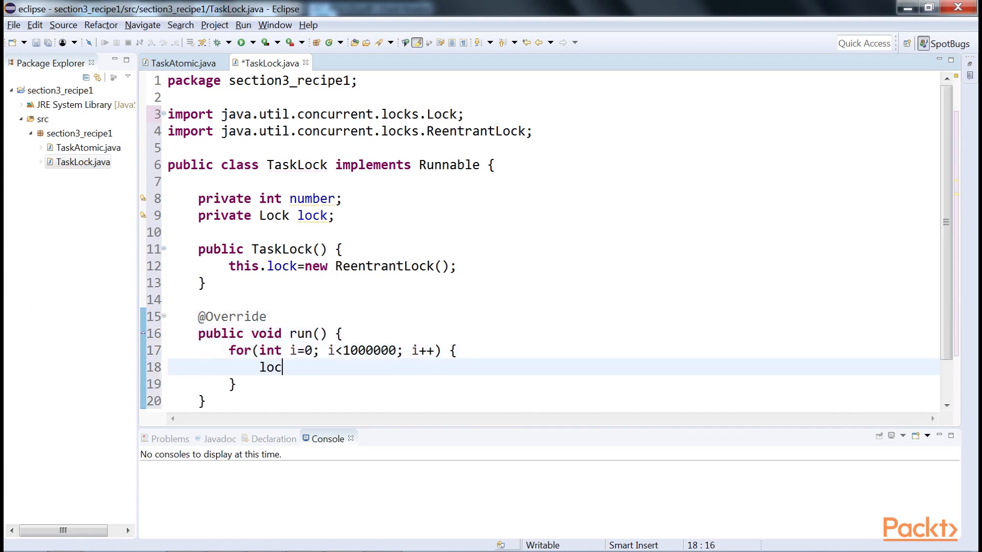
type("k.lock();")
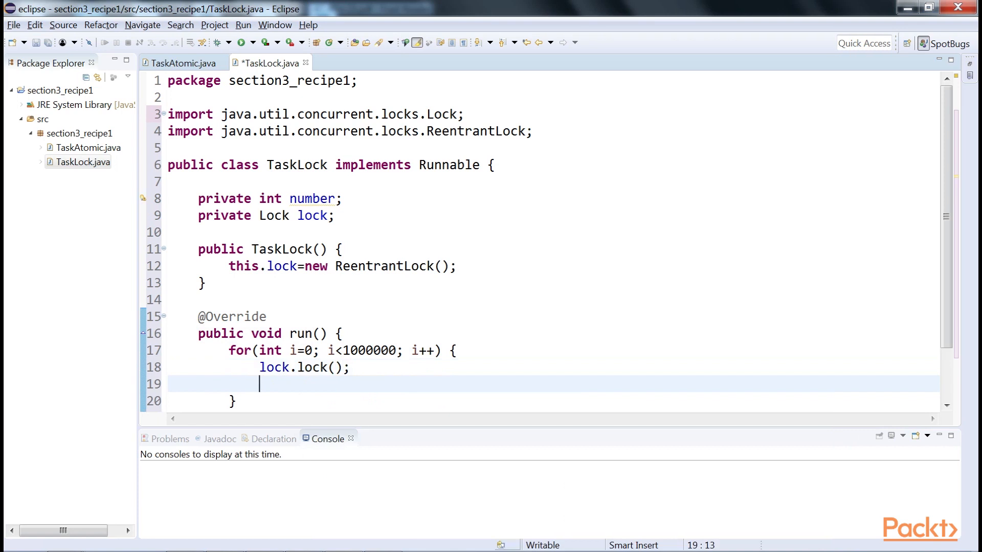
mouse_move(259, 383)
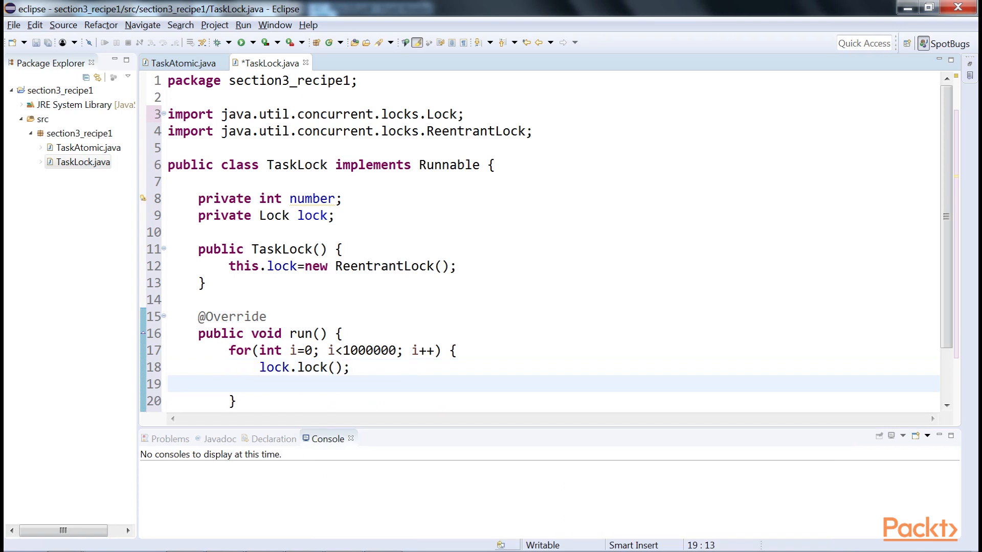
type("number=i;")
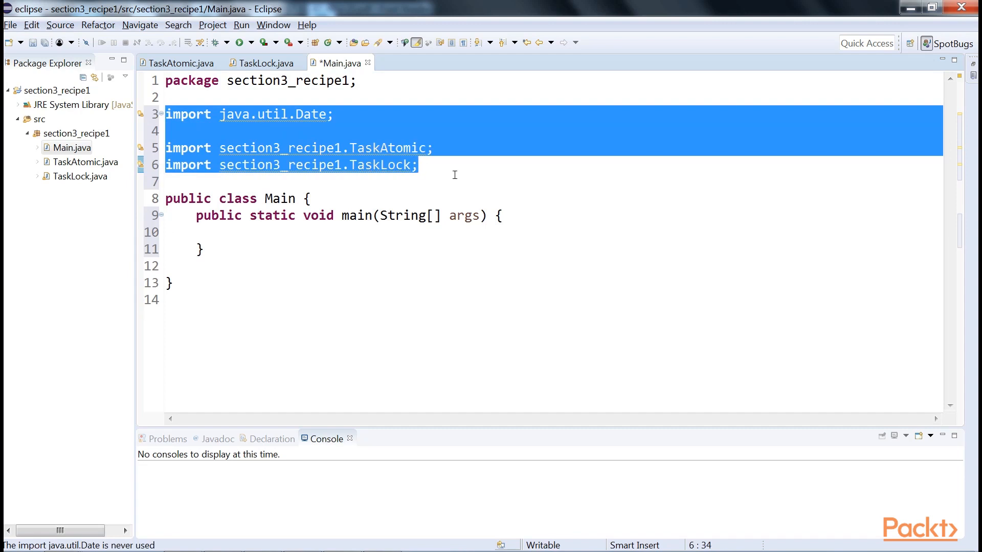
- In main() create atomicTask and lockTask instances and declare numberThreads=50
type("TaskAtomic atomicTask=new TaskAtomi")
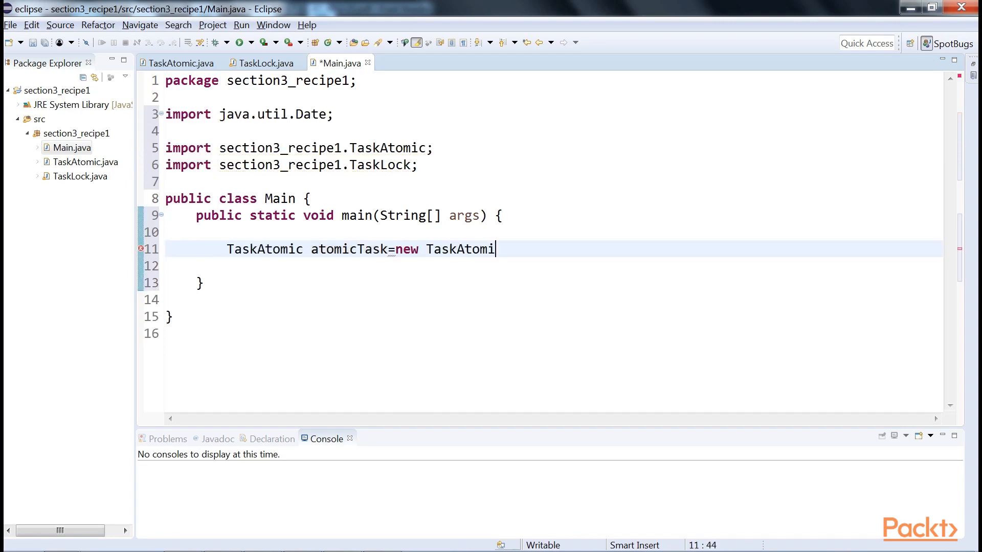
type("c();")
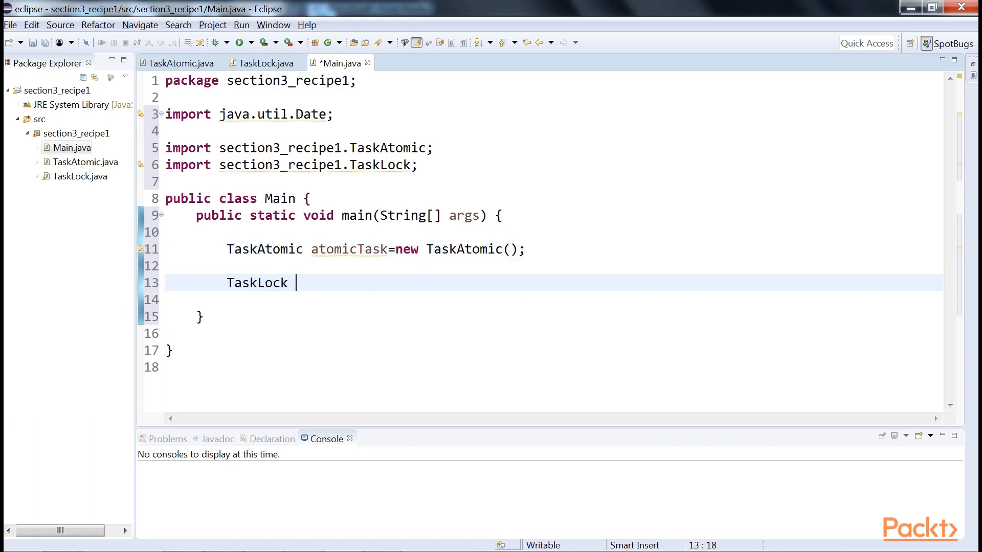
type("lockTask=new TaskLock()l")
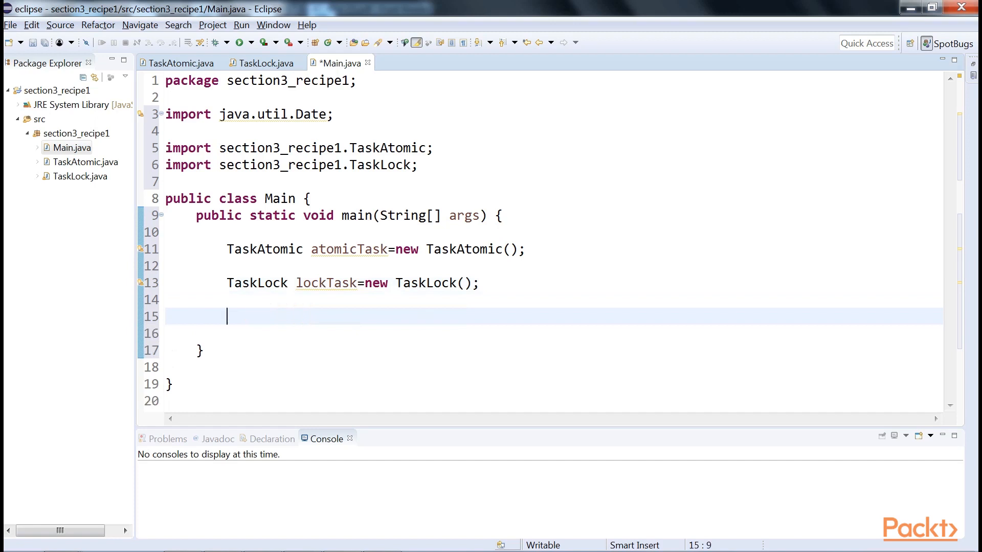
type("int numberThreads=50;")
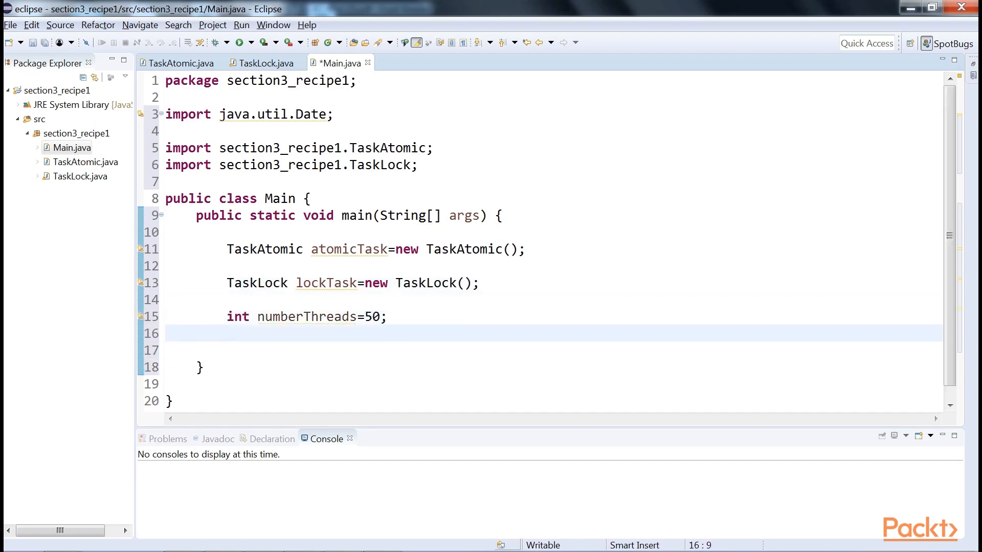
- Declare the Thread[numberThreads] array and Date begin, end variables, then save
type("Thread threads[]=new")
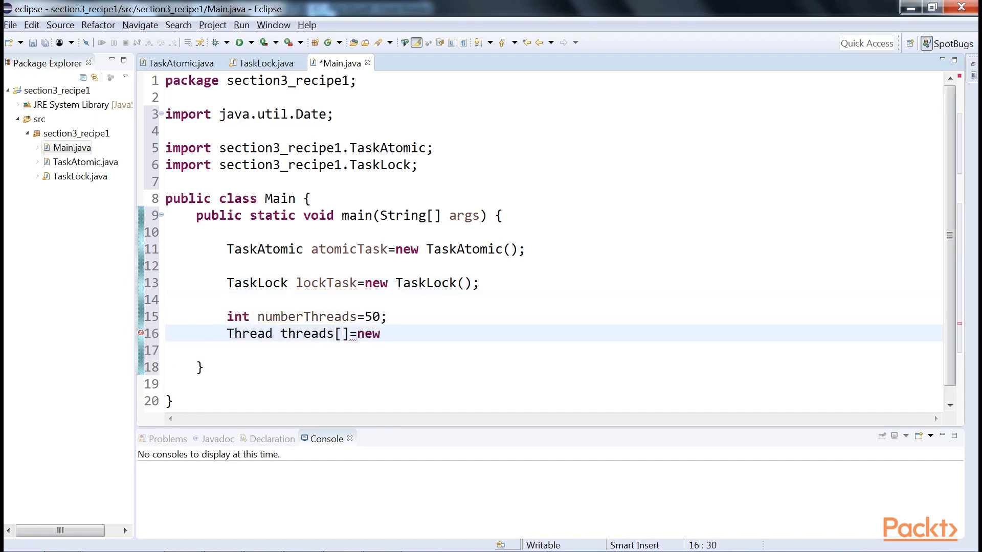
type("Thread[numberThreads];")
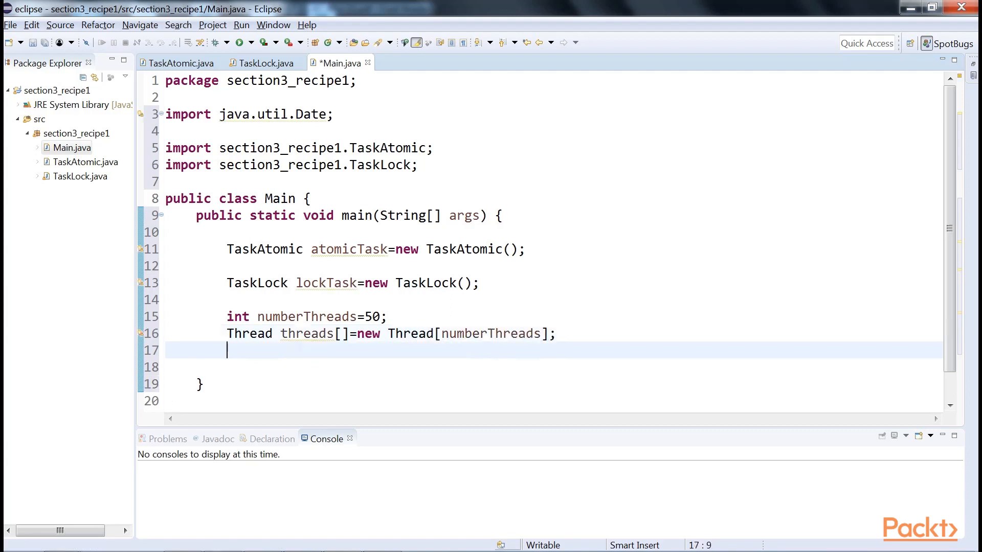
type("Date begin, end;")
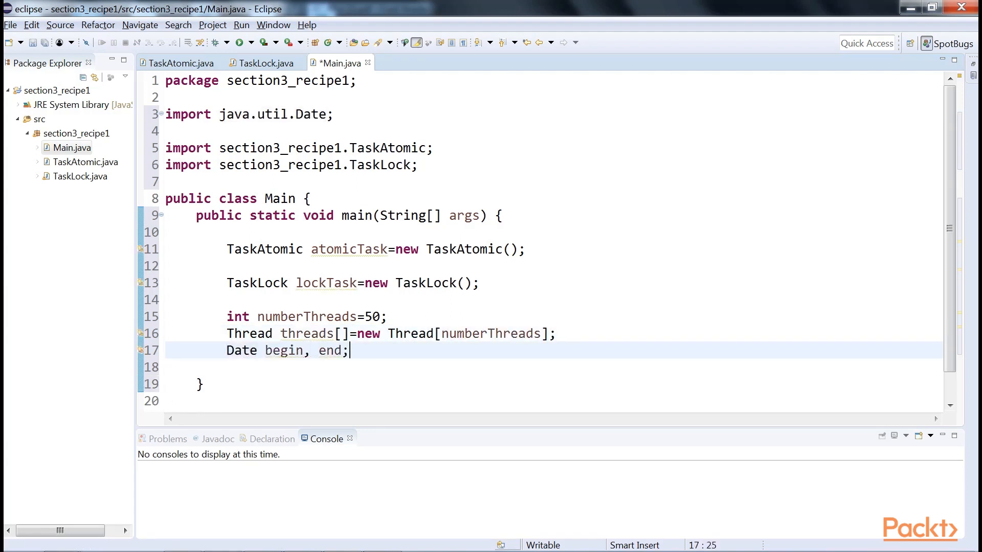
key("ctrl+s")
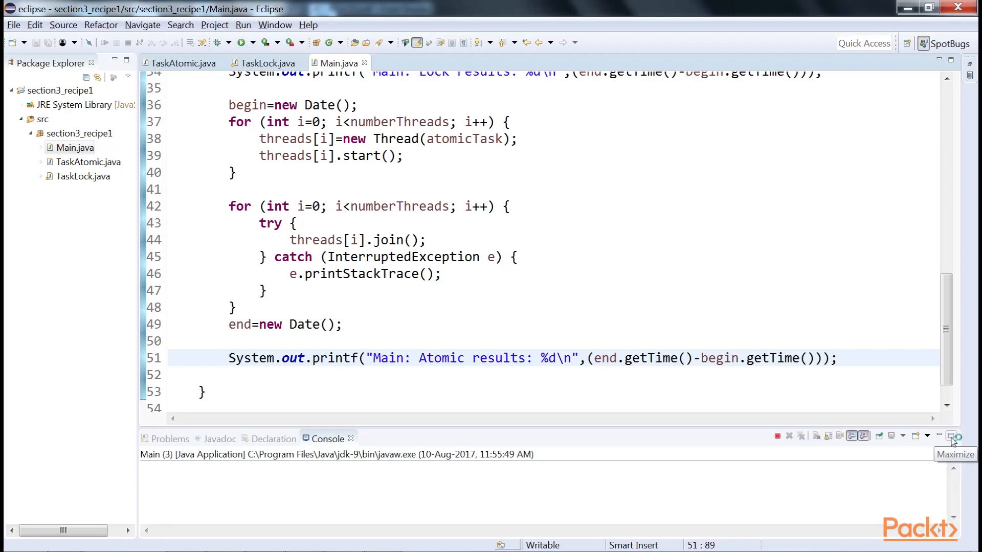
- Maximize the Console view showing Lock results 1586 and Atomic results 692
left_click(958, 436)
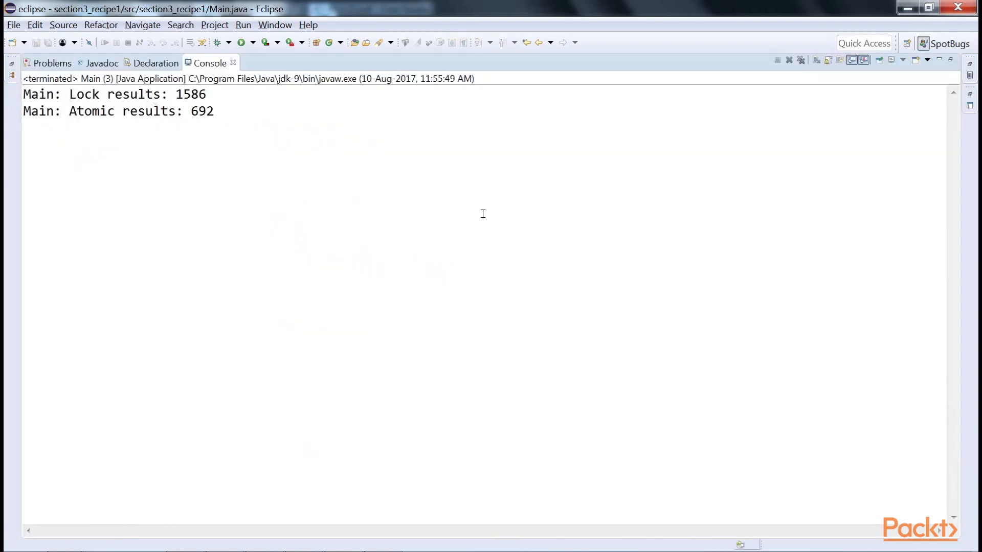